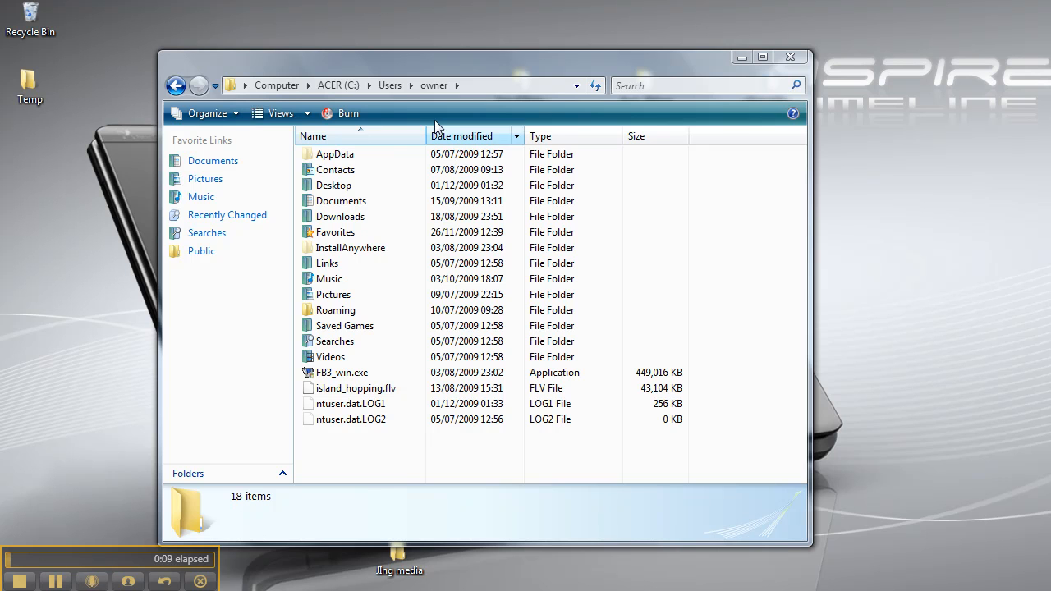
{"action": "mouse_move", "coordinate": [306, 115]}
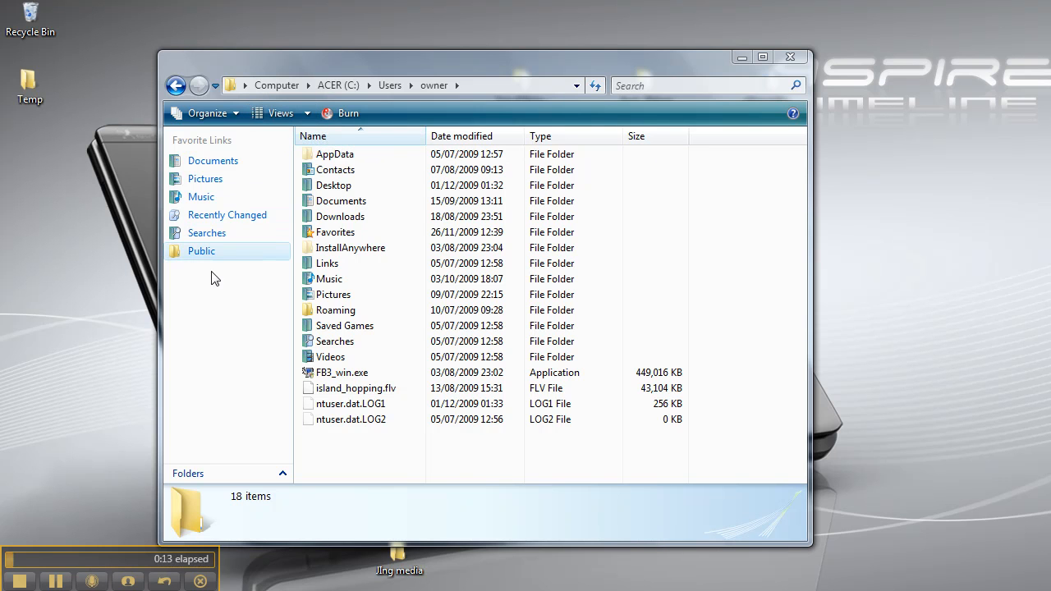
Browse from AppData through Roaming into the long-named clipperAlpha folder.
{"action": "left_click", "coordinate": [337, 153]}
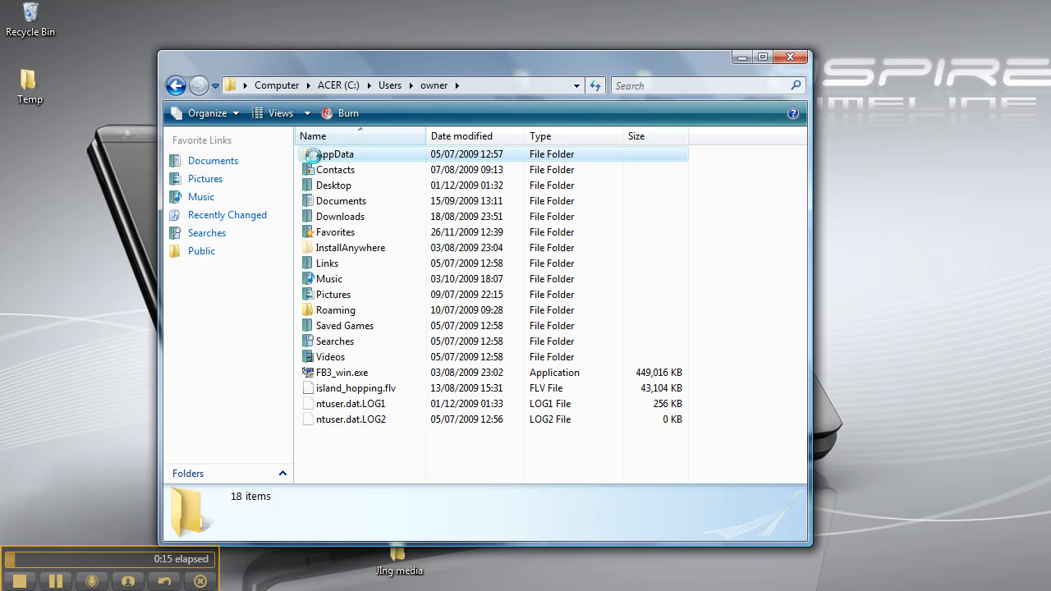
{"action": "right_click", "coordinate": [335, 154]}
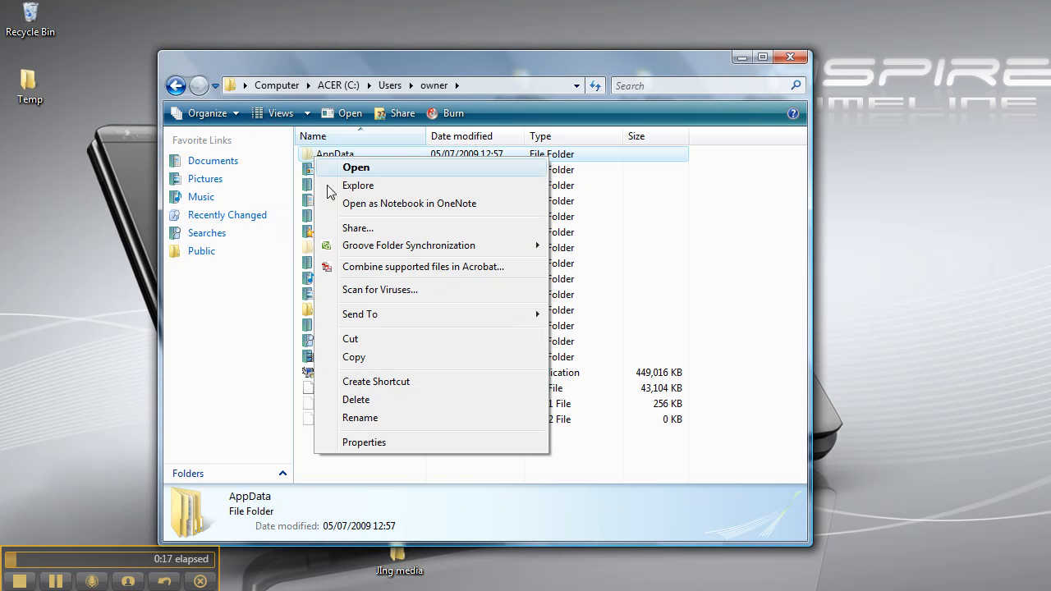
{"action": "mouse_move", "coordinate": [296, 160]}
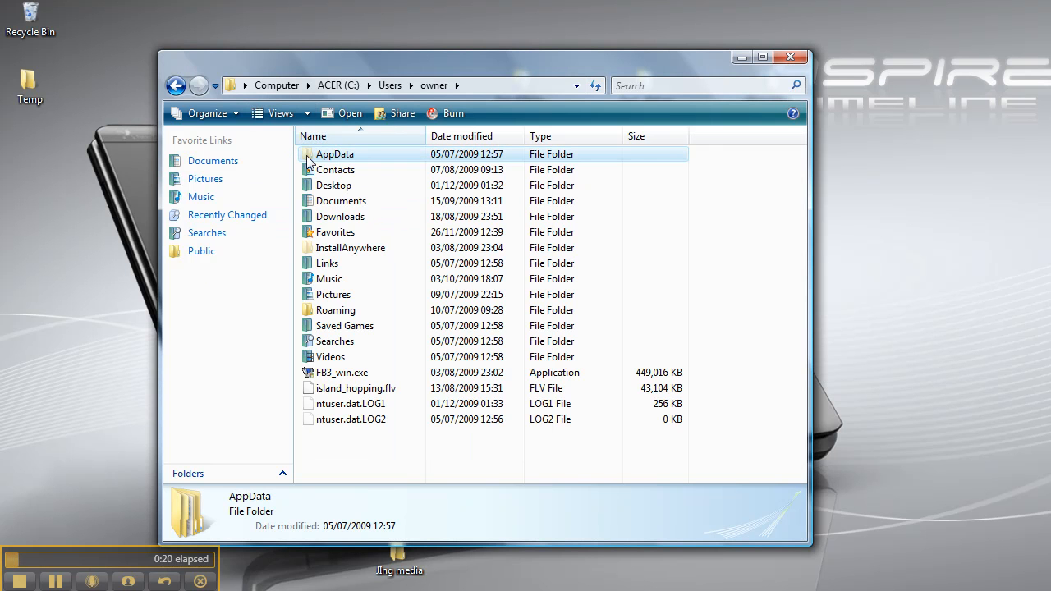
{"action": "mouse_move", "coordinate": [305, 166]}
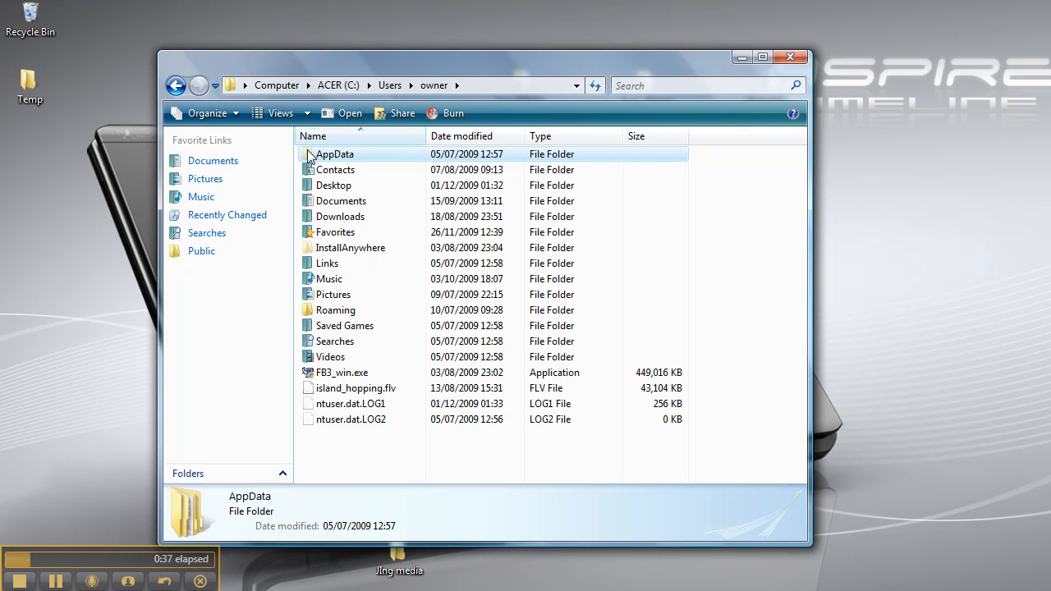
{"action": "double_click", "coordinate": [334, 154]}
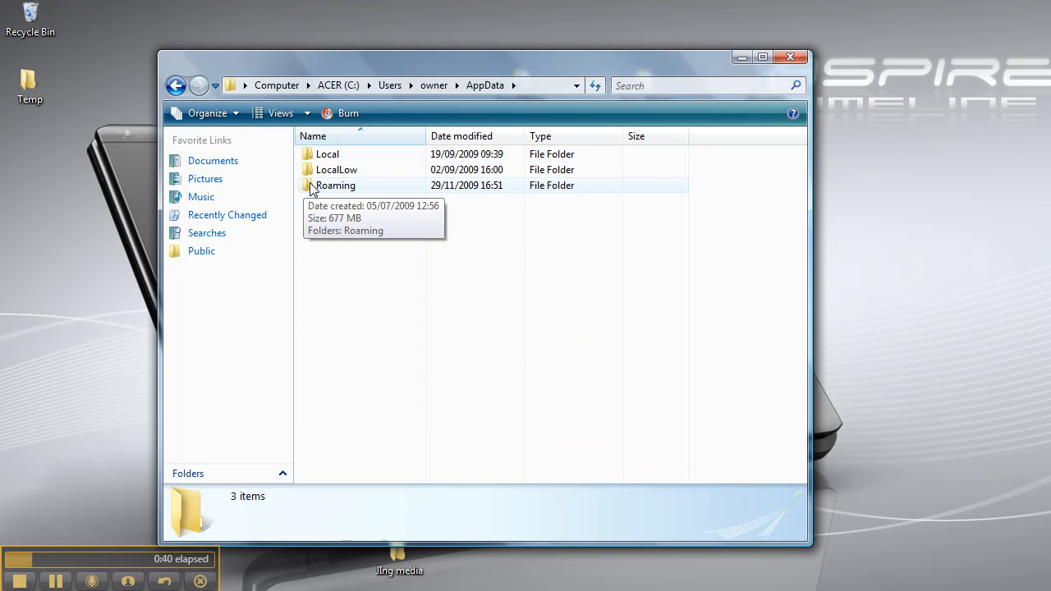
{"action": "double_click", "coordinate": [335, 185]}
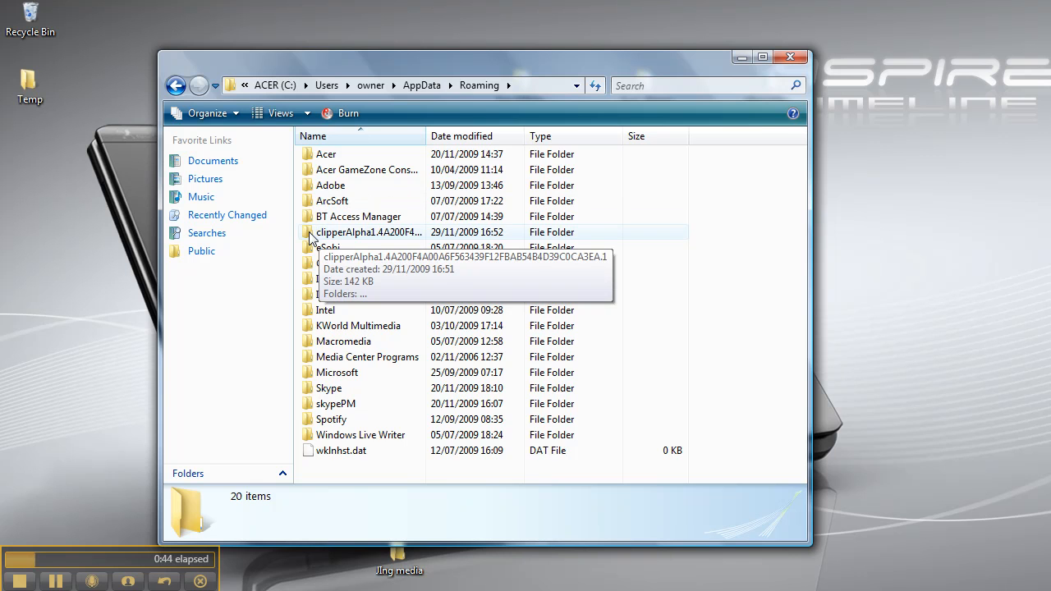
{"action": "double_click", "coordinate": [369, 232]}
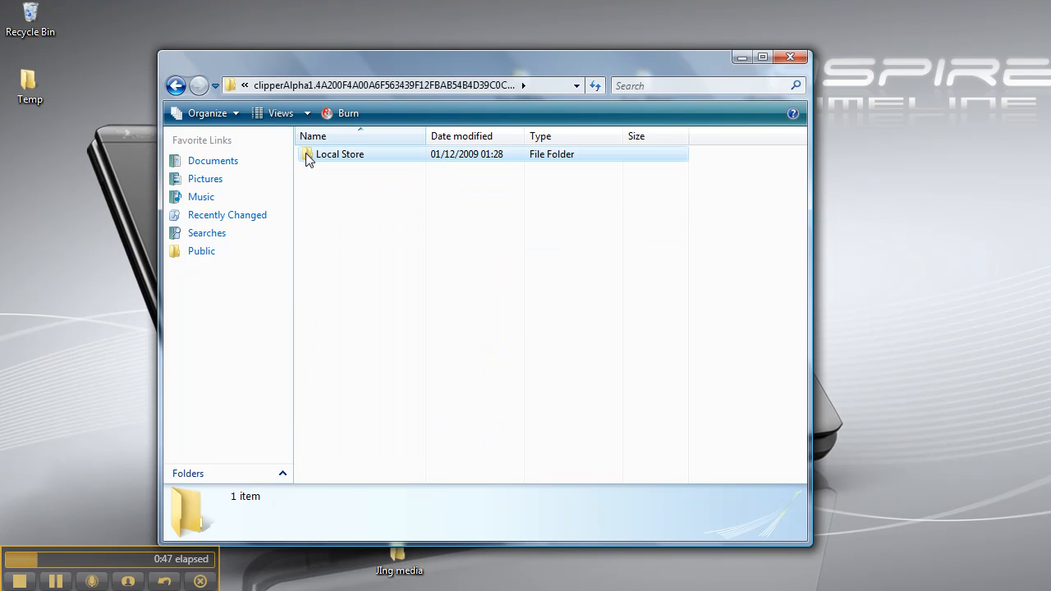
Inspect the Local Store folder's clipper.db, then return to clipperAlpha.
{"action": "double_click", "coordinate": [340, 154]}
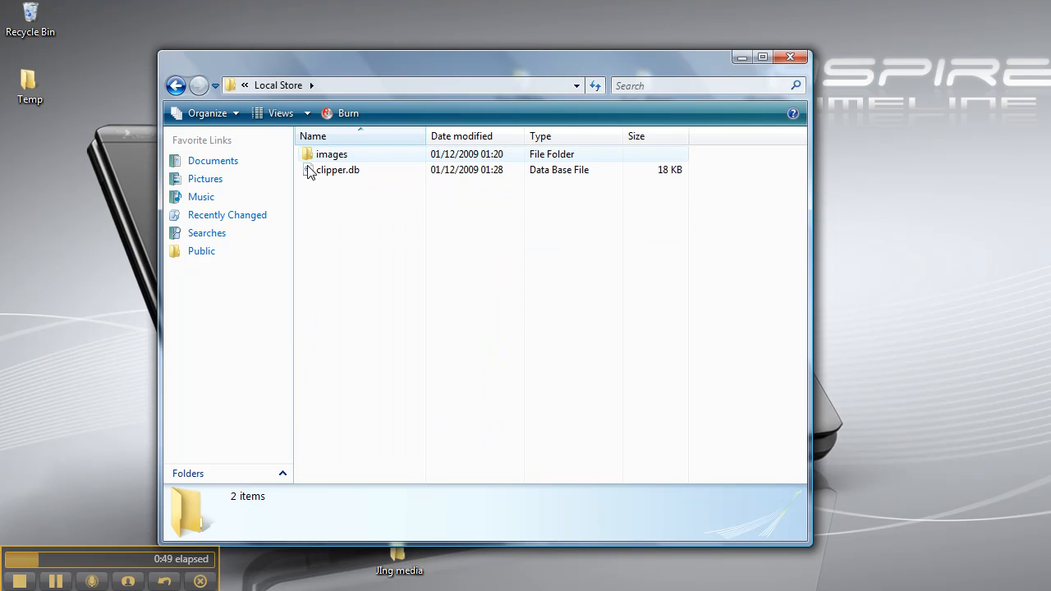
{"action": "left_click", "coordinate": [337, 170]}
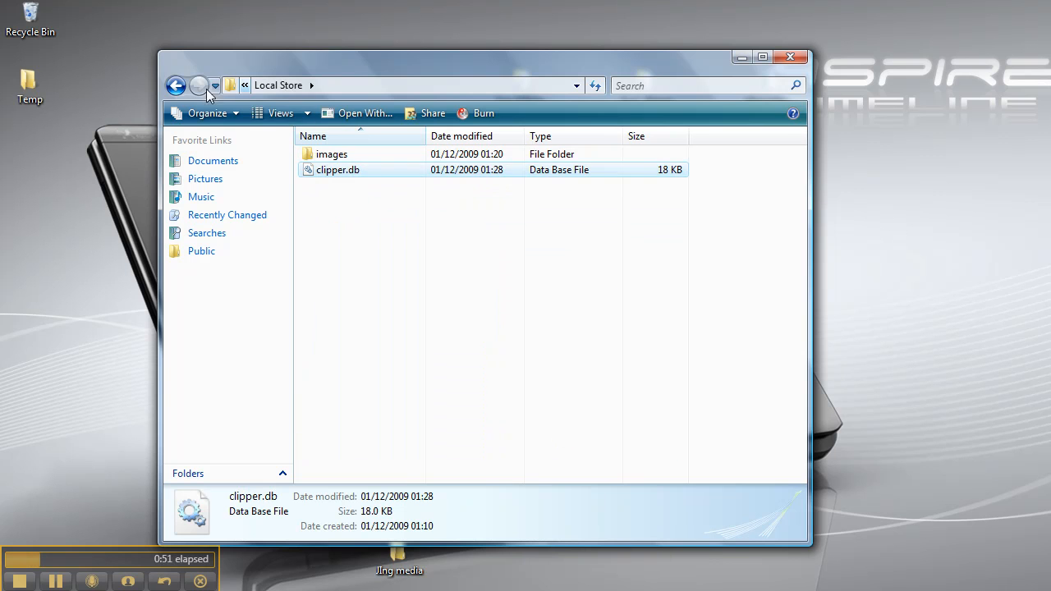
{"action": "left_click", "coordinate": [176, 85]}
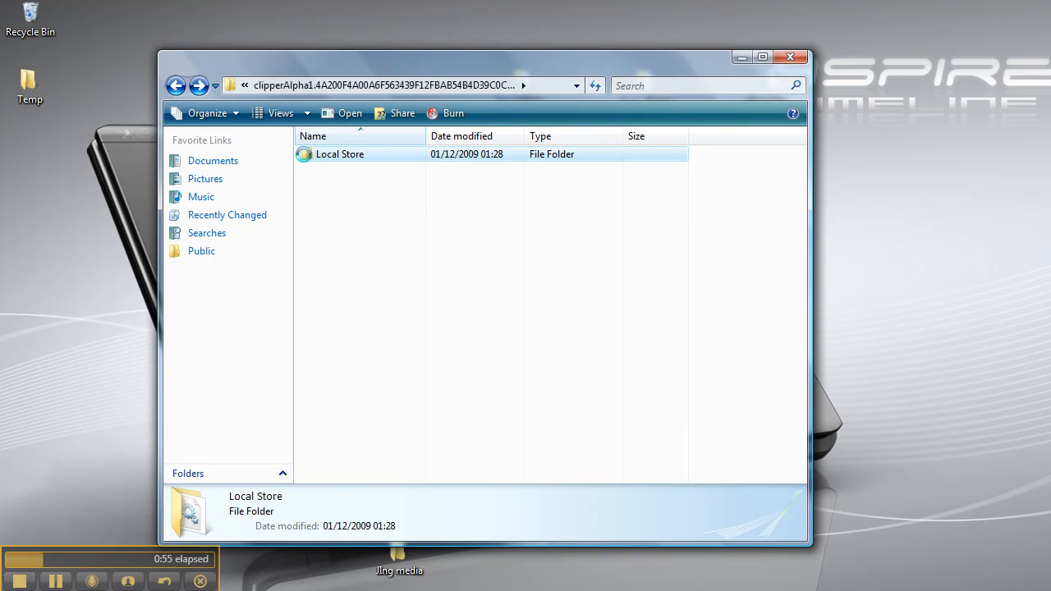
Create a 'Local Store - Shortcut' desktop icon from the Local Store folder's context menu.
{"action": "right_click", "coordinate": [338, 154]}
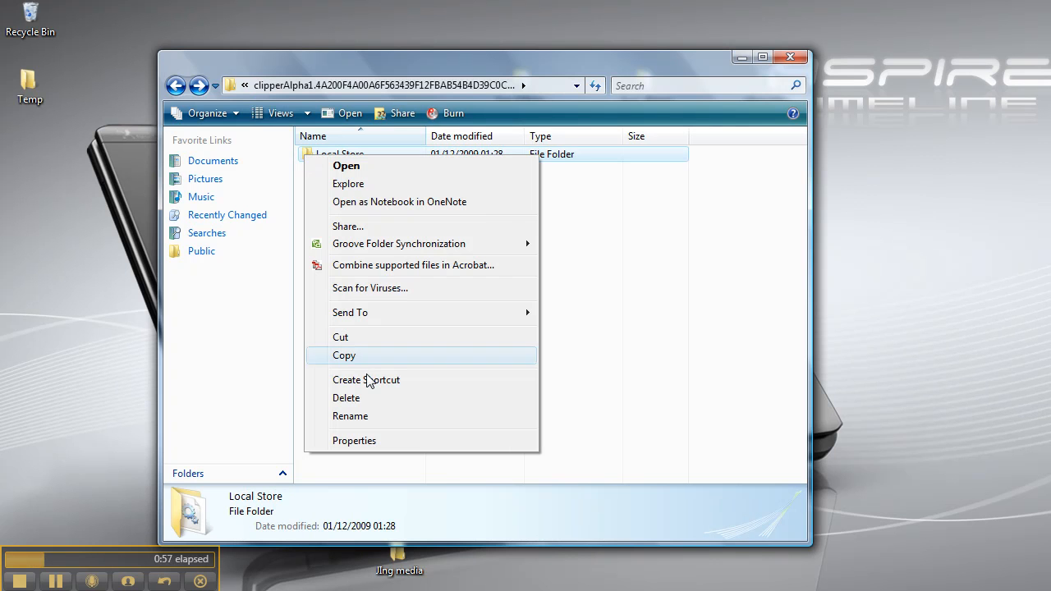
{"action": "mouse_move", "coordinate": [366, 379]}
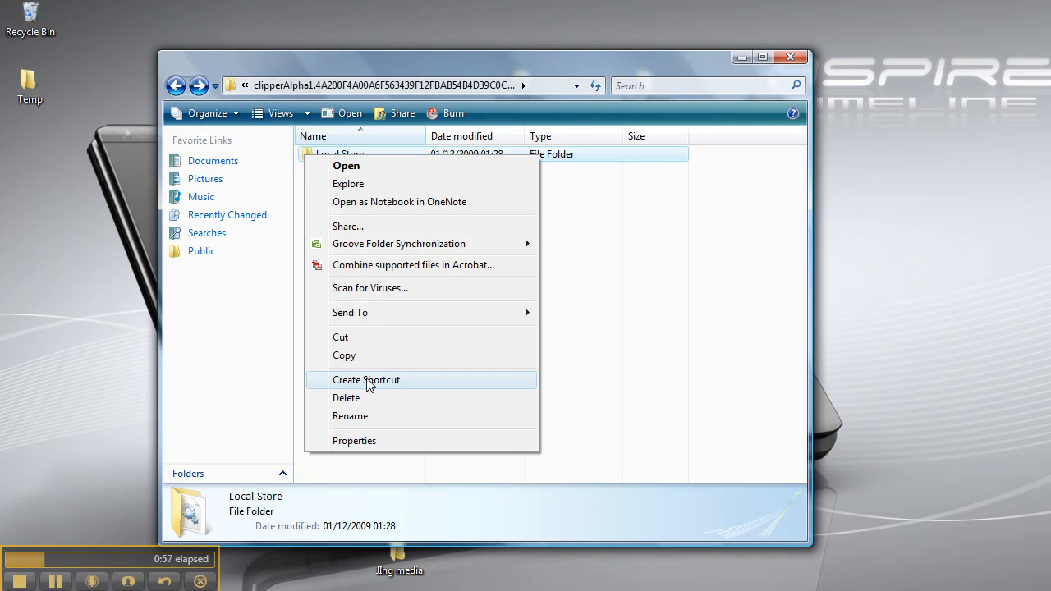
{"action": "left_click", "coordinate": [365, 379]}
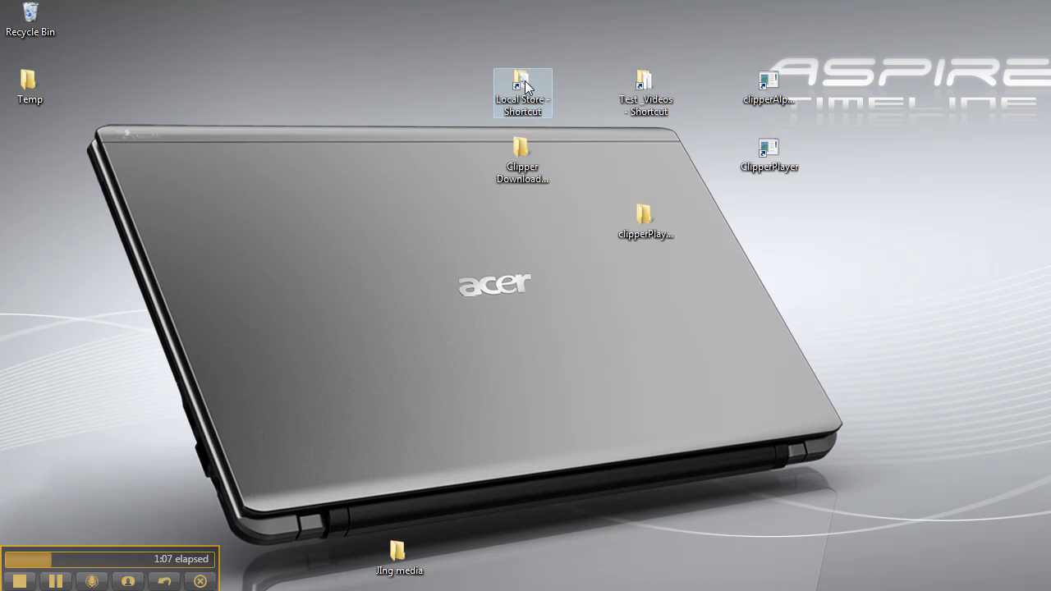
{"action": "double_click", "coordinate": [522, 93]}
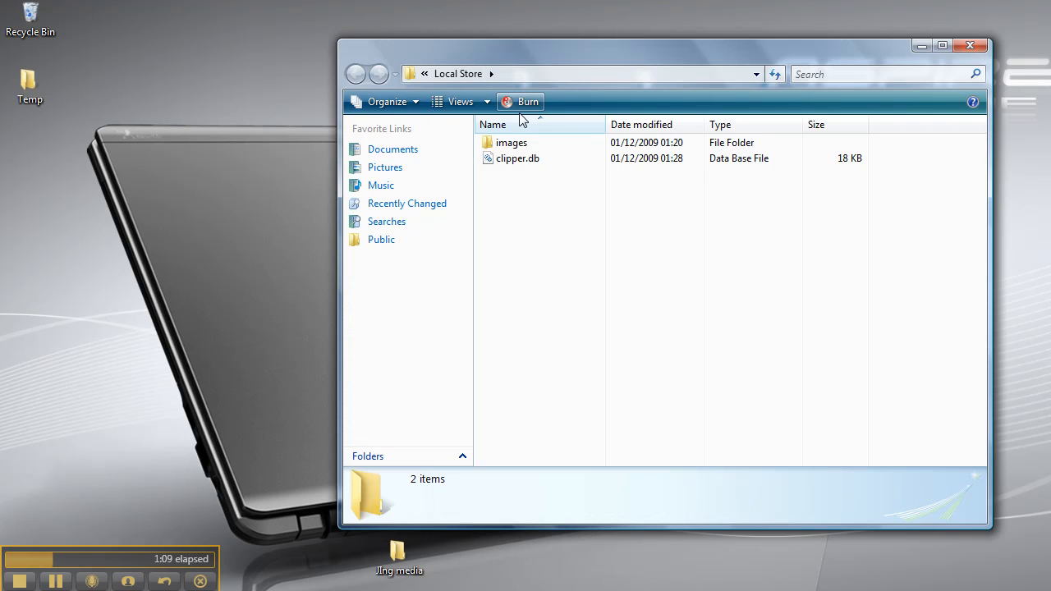
{"action": "left_click", "coordinate": [517, 157]}
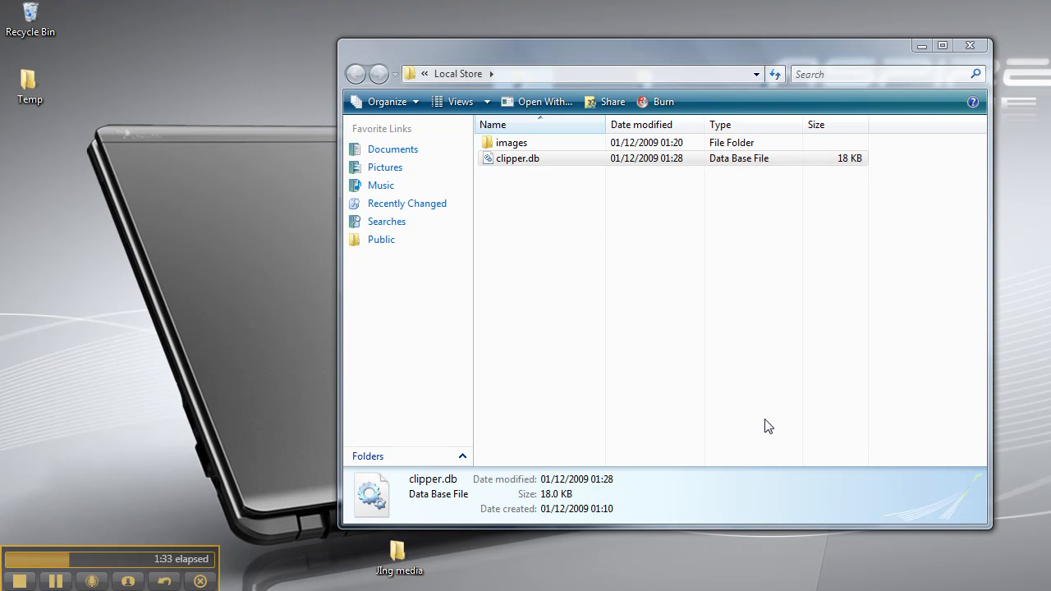
{"action": "mouse_move", "coordinate": [462, 105]}
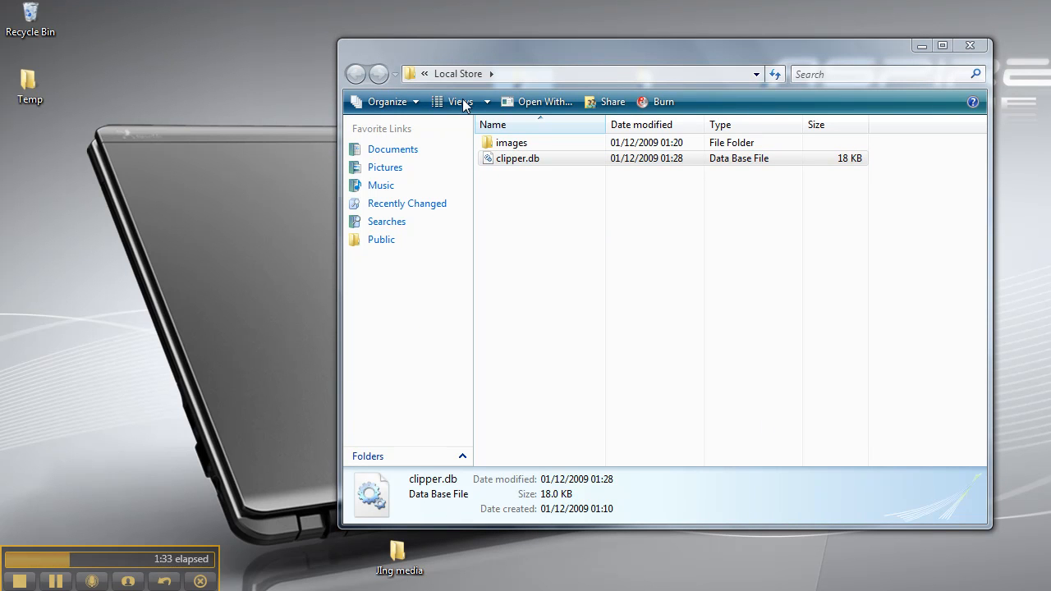
{"action": "mouse_move", "coordinate": [575, 346]}
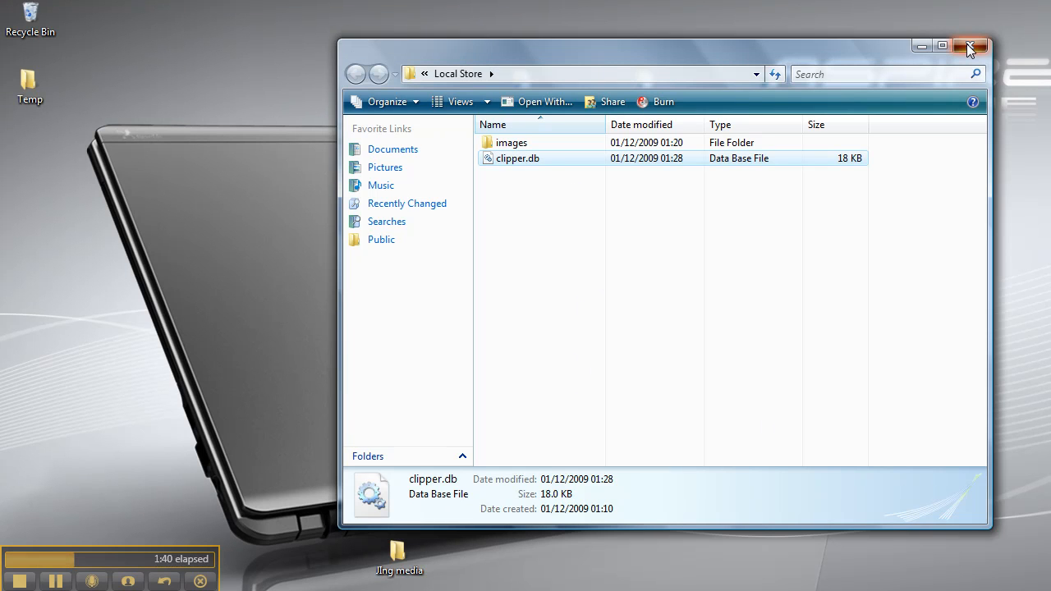
{"action": "left_click", "coordinate": [972, 46]}
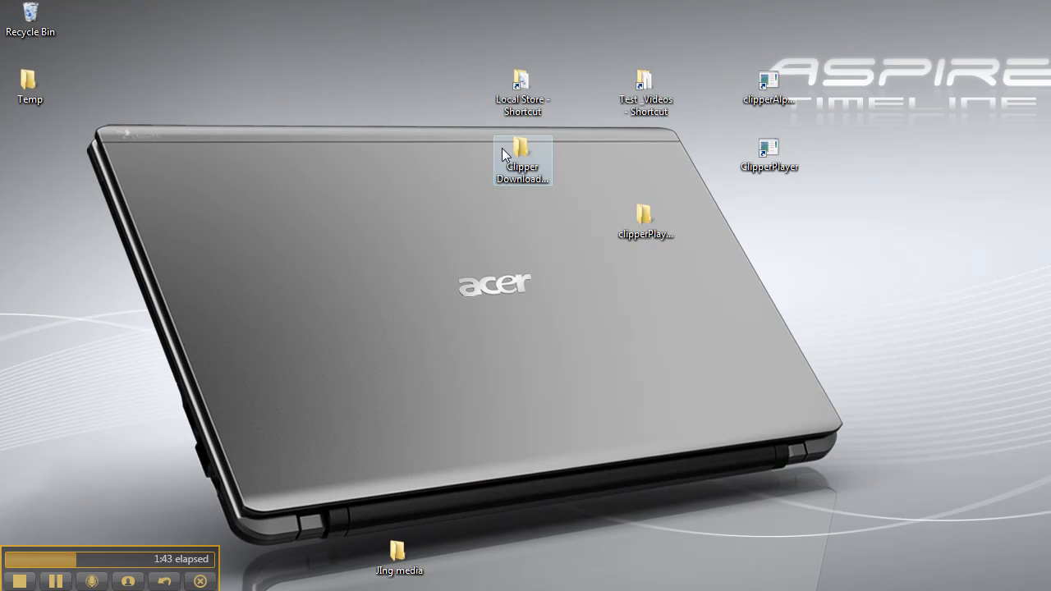
{"action": "double_click", "coordinate": [522, 161]}
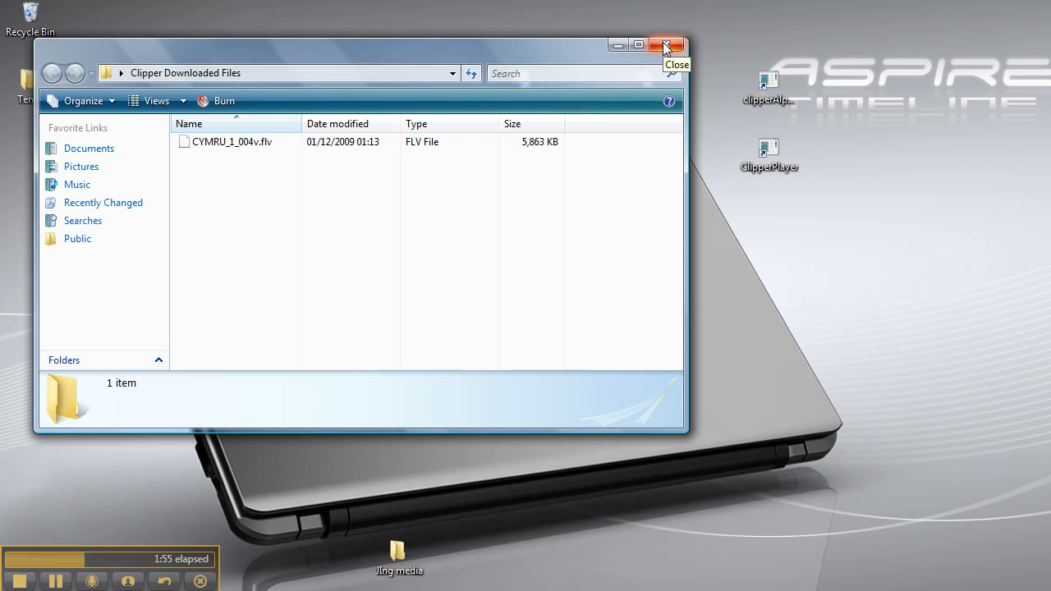
{"action": "left_click", "coordinate": [667, 45]}
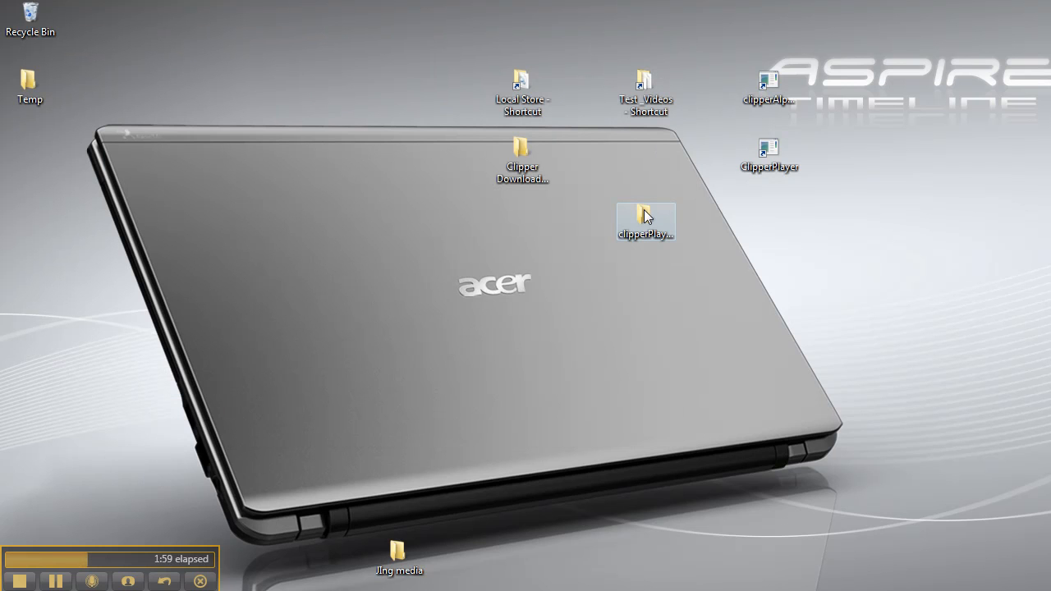
{"action": "double_click", "coordinate": [645, 218]}
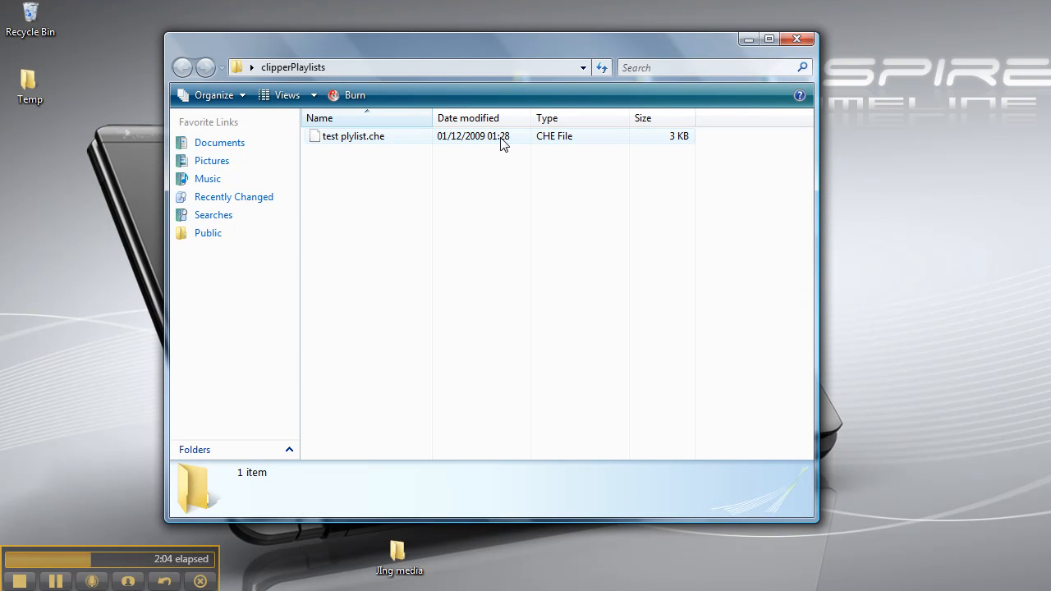
{"action": "left_click", "coordinate": [353, 135]}
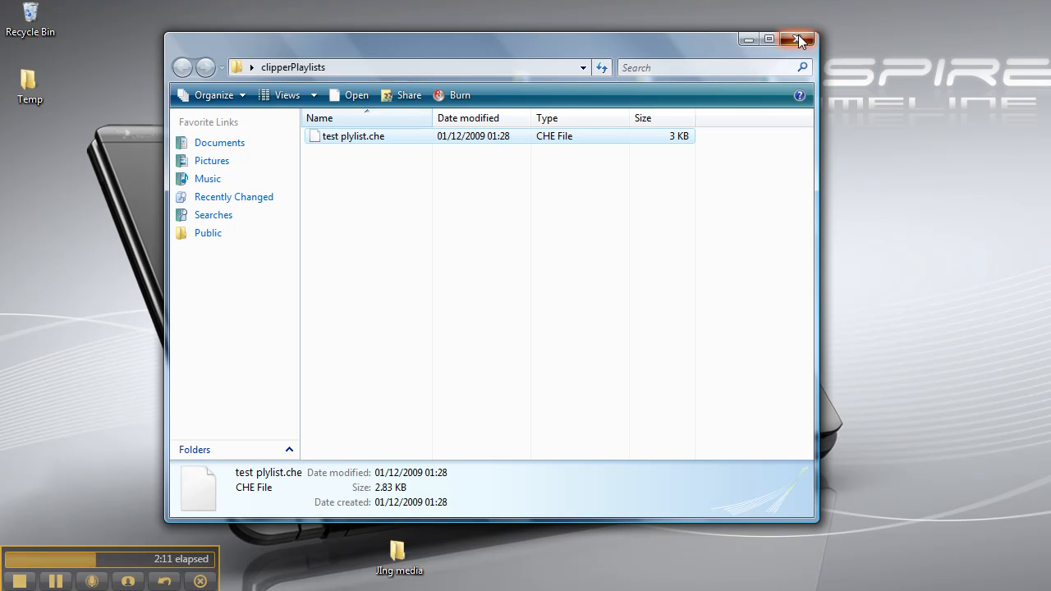
{"action": "left_click", "coordinate": [797, 40]}
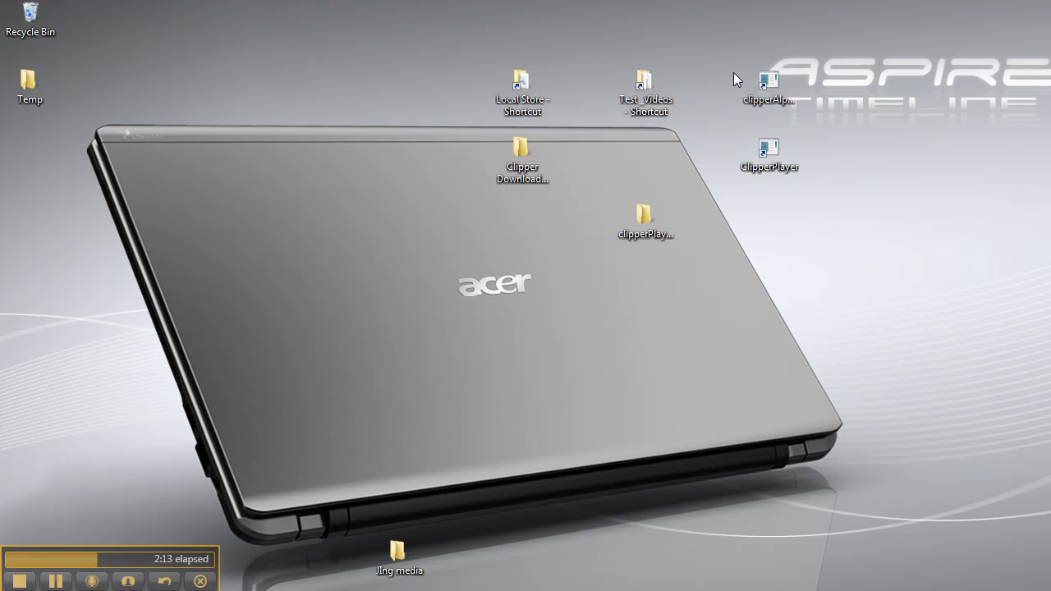
{"action": "left_click", "coordinate": [769, 82]}
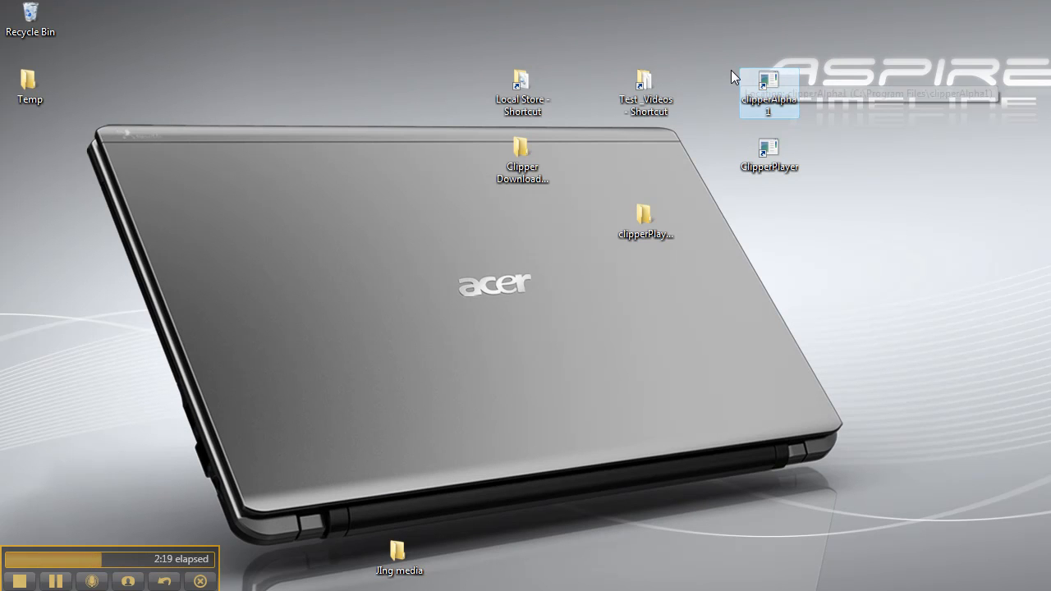